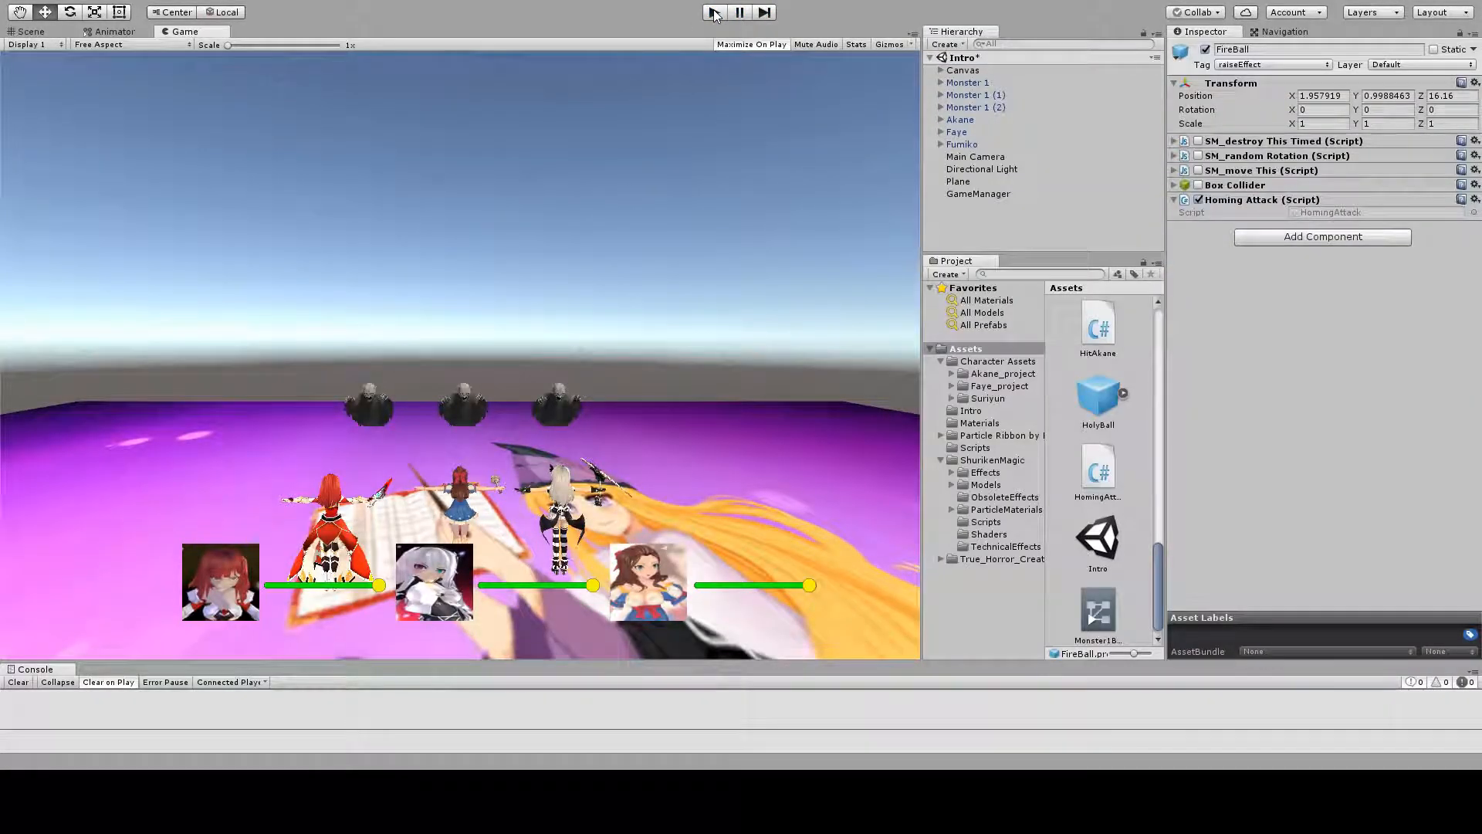
Check the Tag field of Monster 1, Monster 1 (1) and Monster 1 (2).
left_click(967, 83)
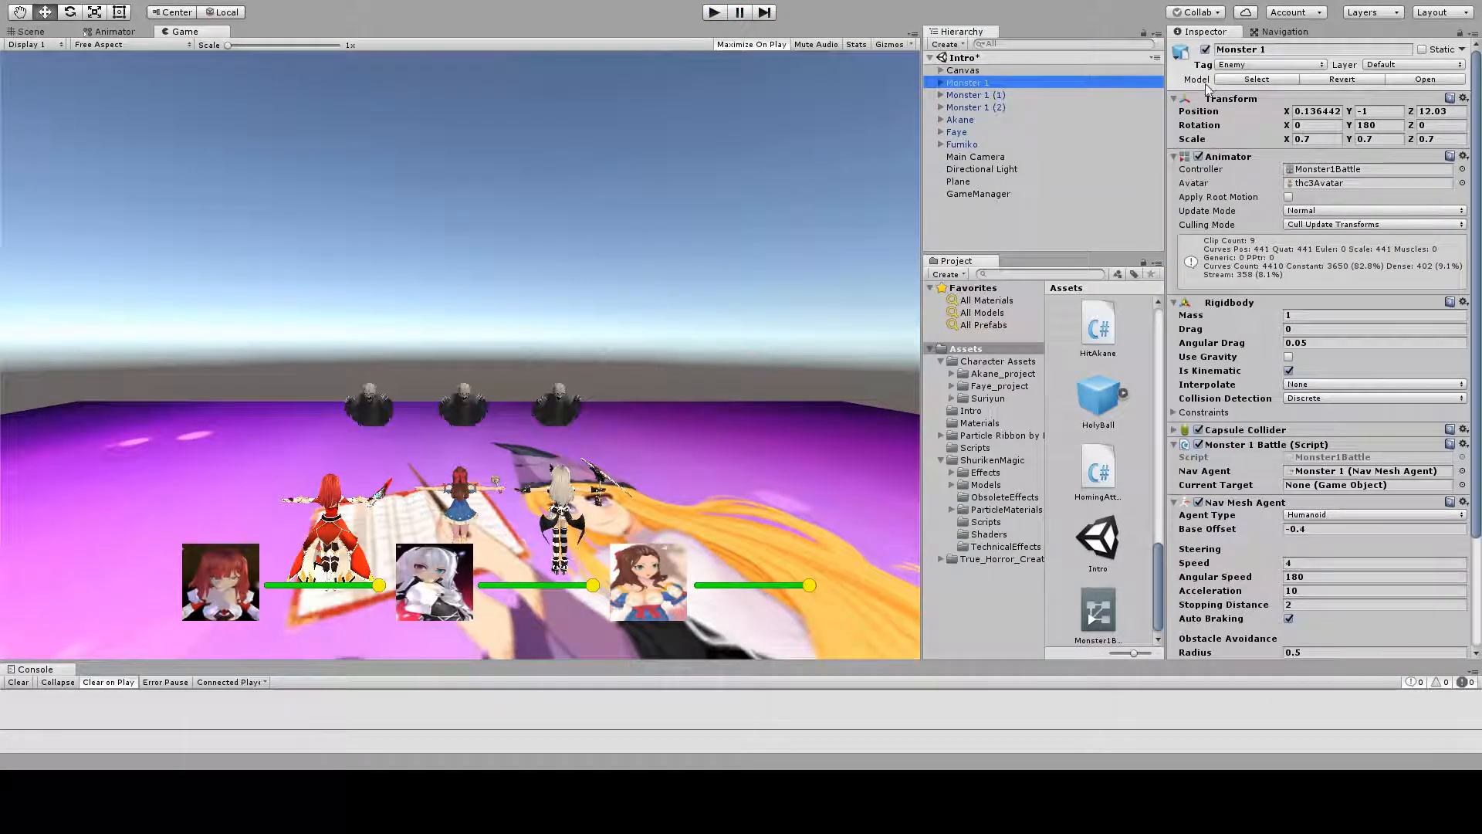
left_click(974, 94)
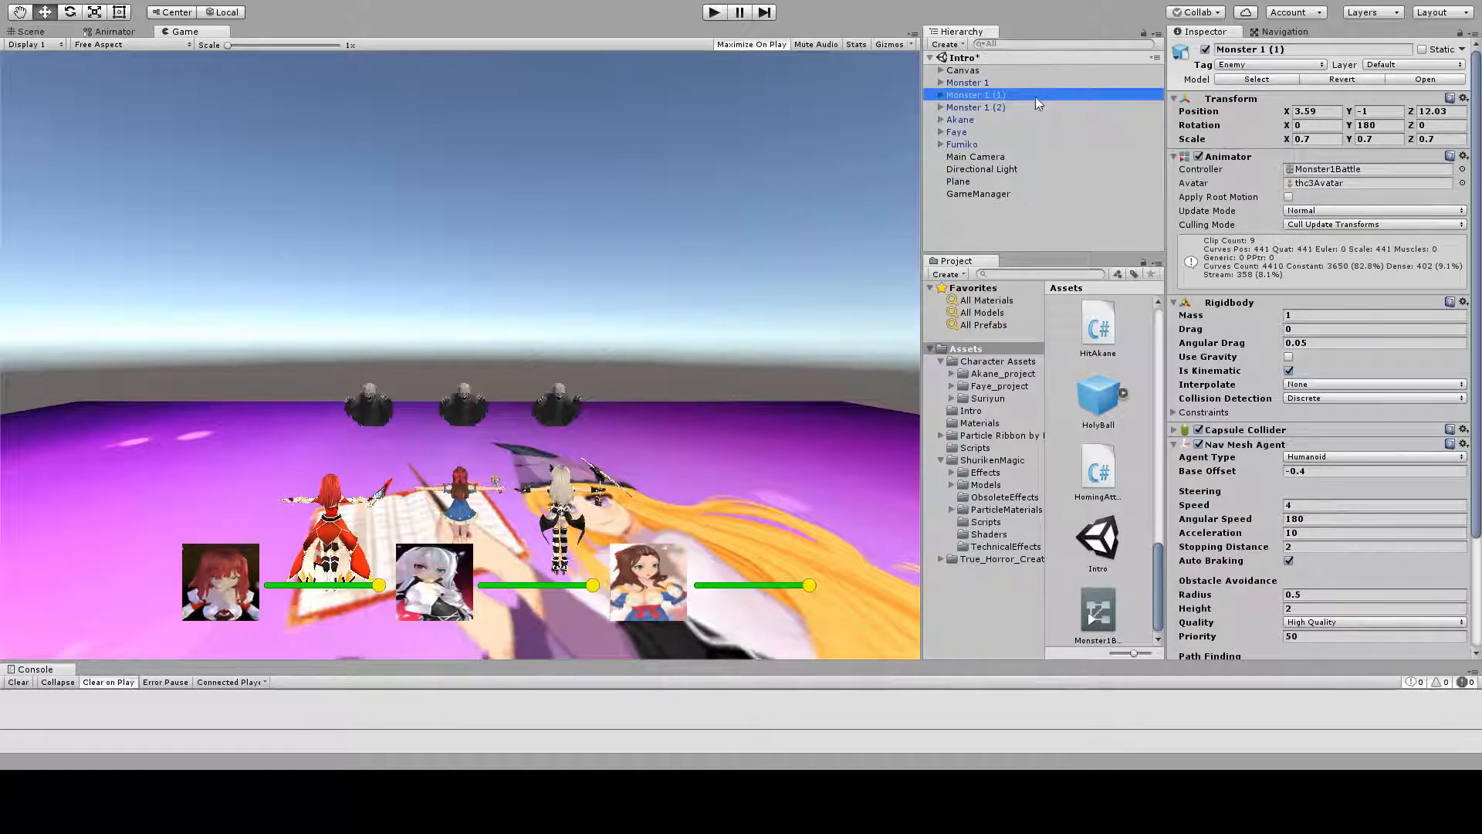
left_click(975, 107)
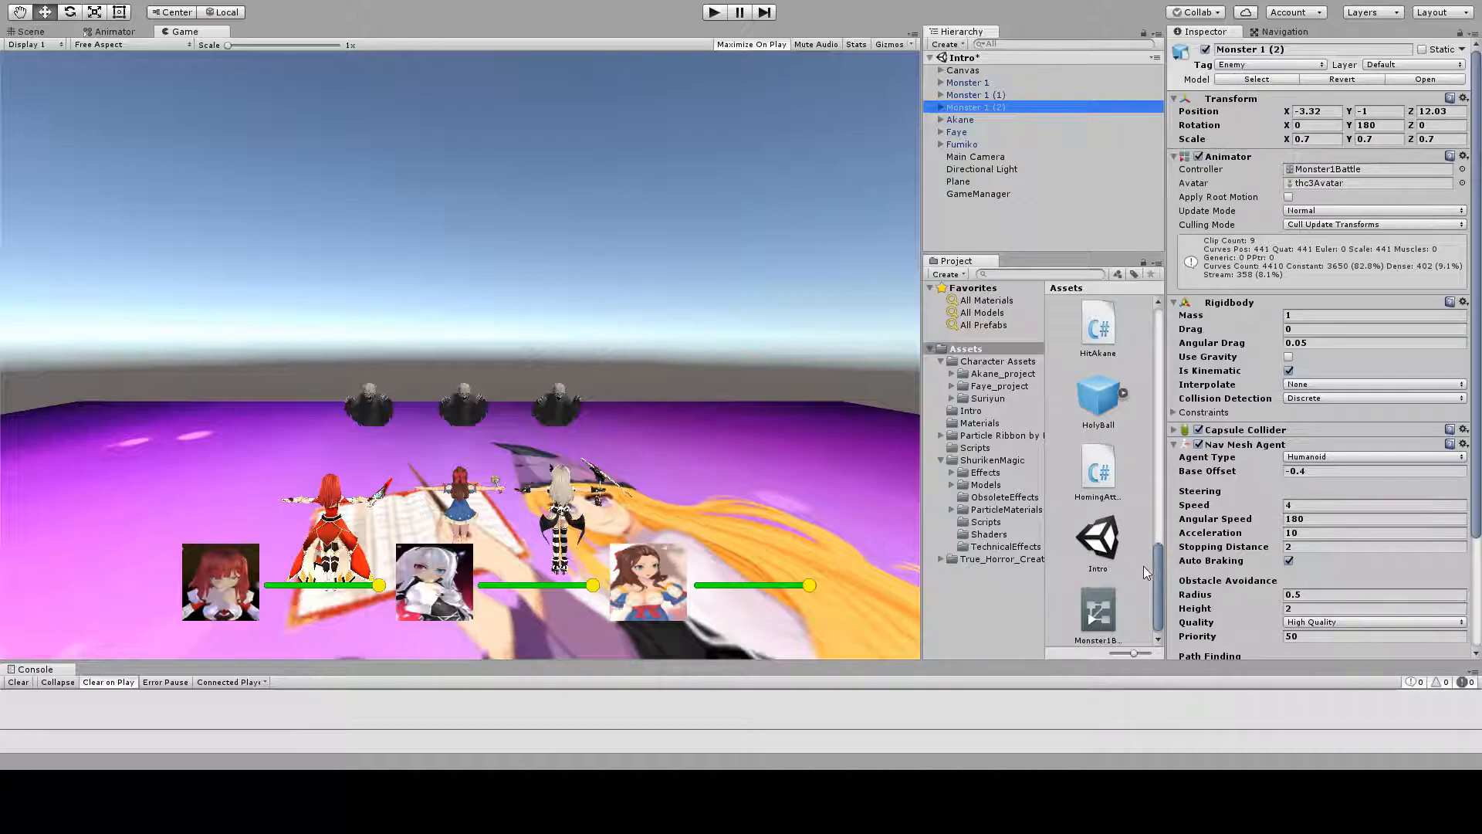
scroll("down", 3)
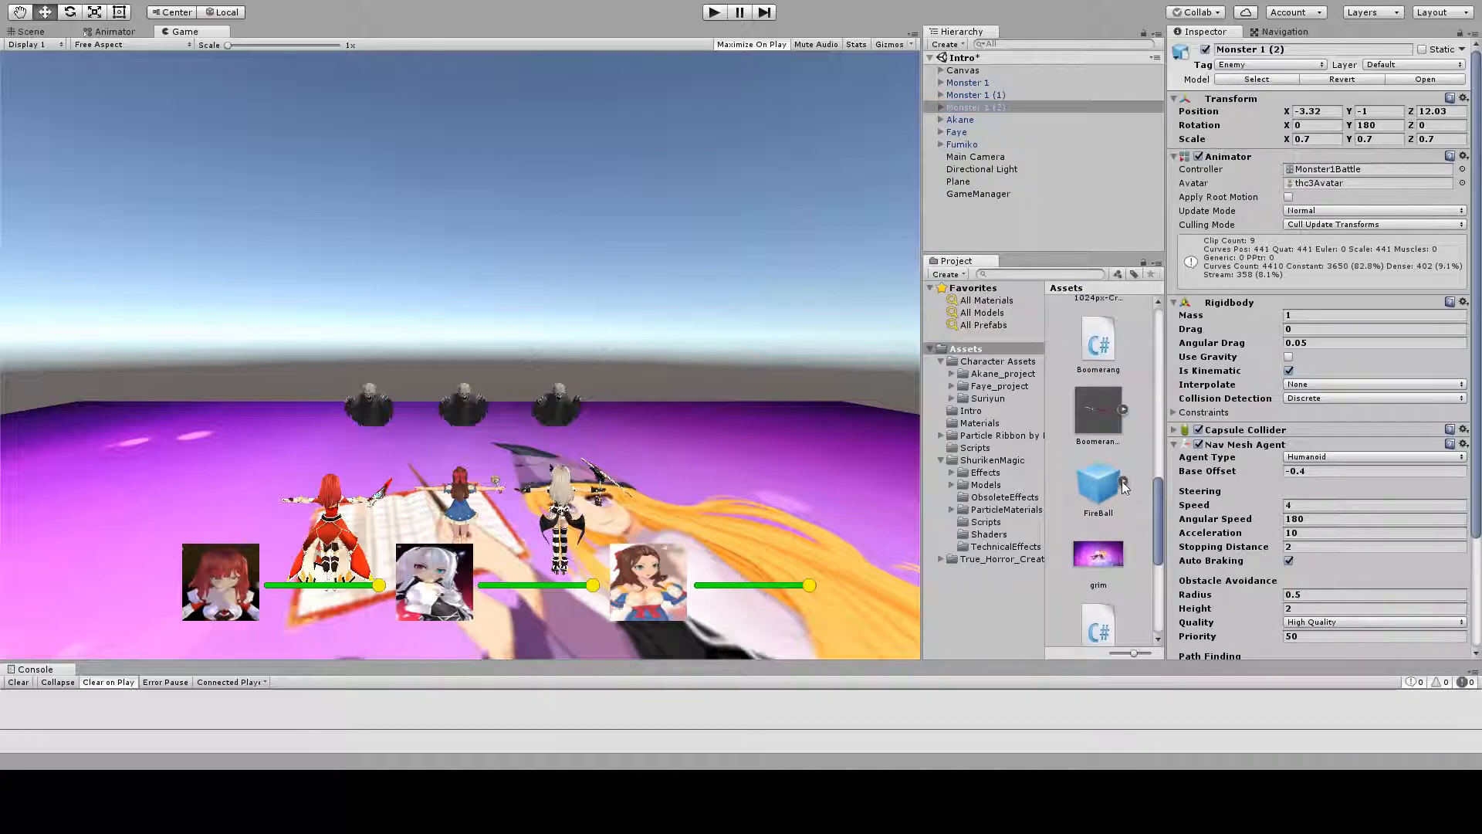
Review the fireFlash particle settings, then open the HomingAttack script in MonoDevelop.
left_click(1098, 557)
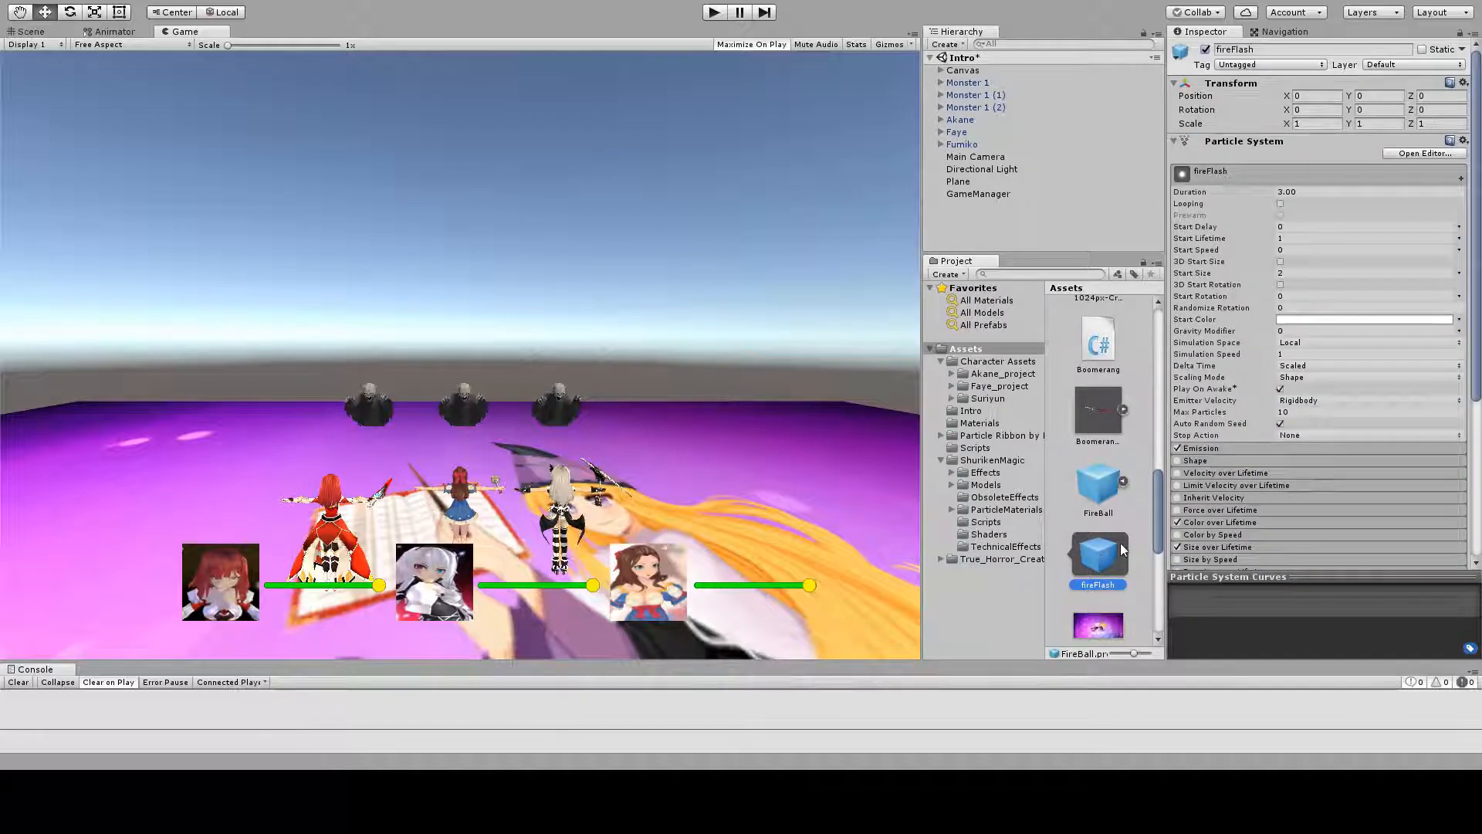
scroll("down", 3)
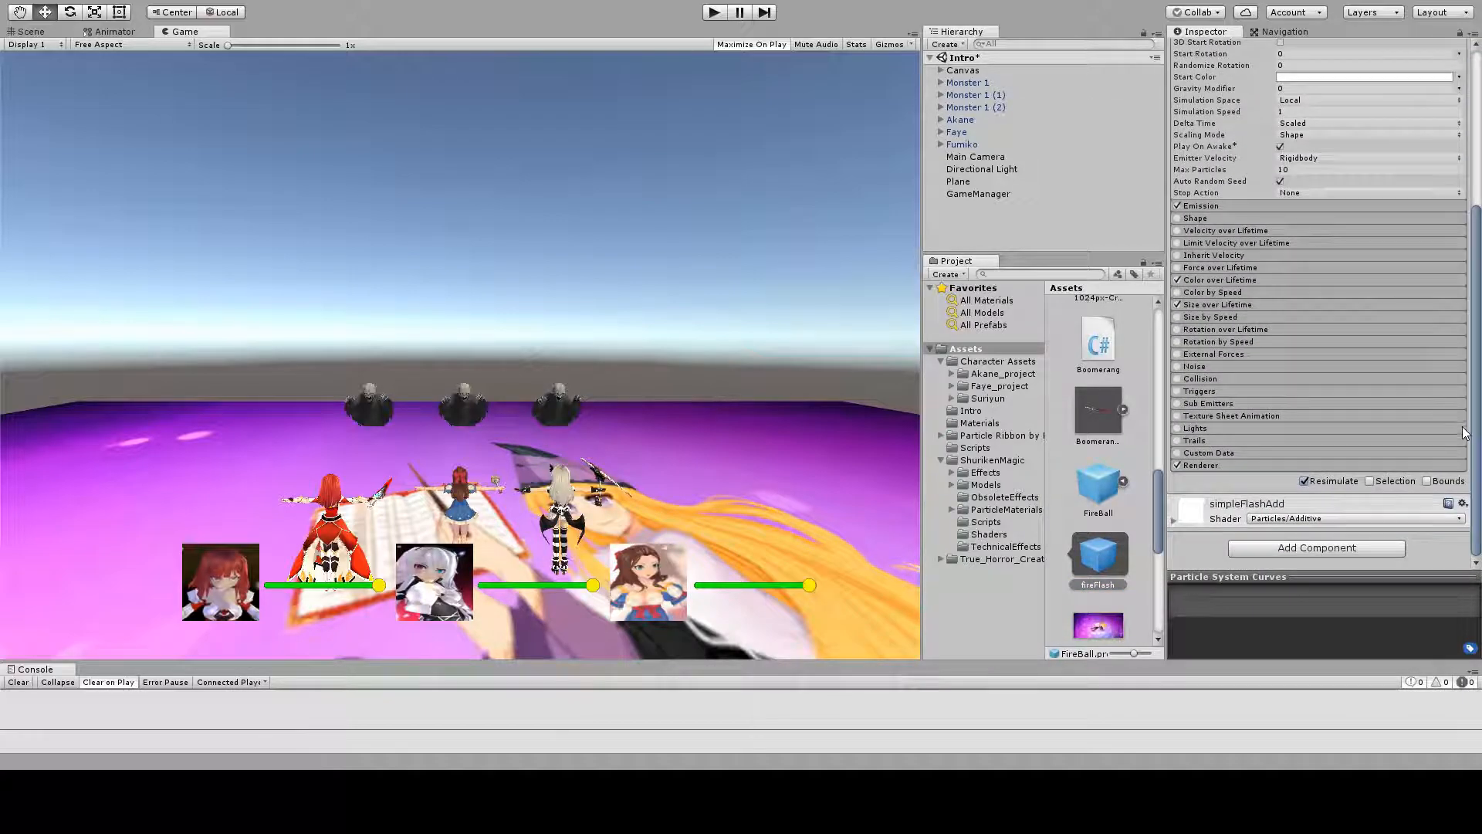
left_click(1097, 557)
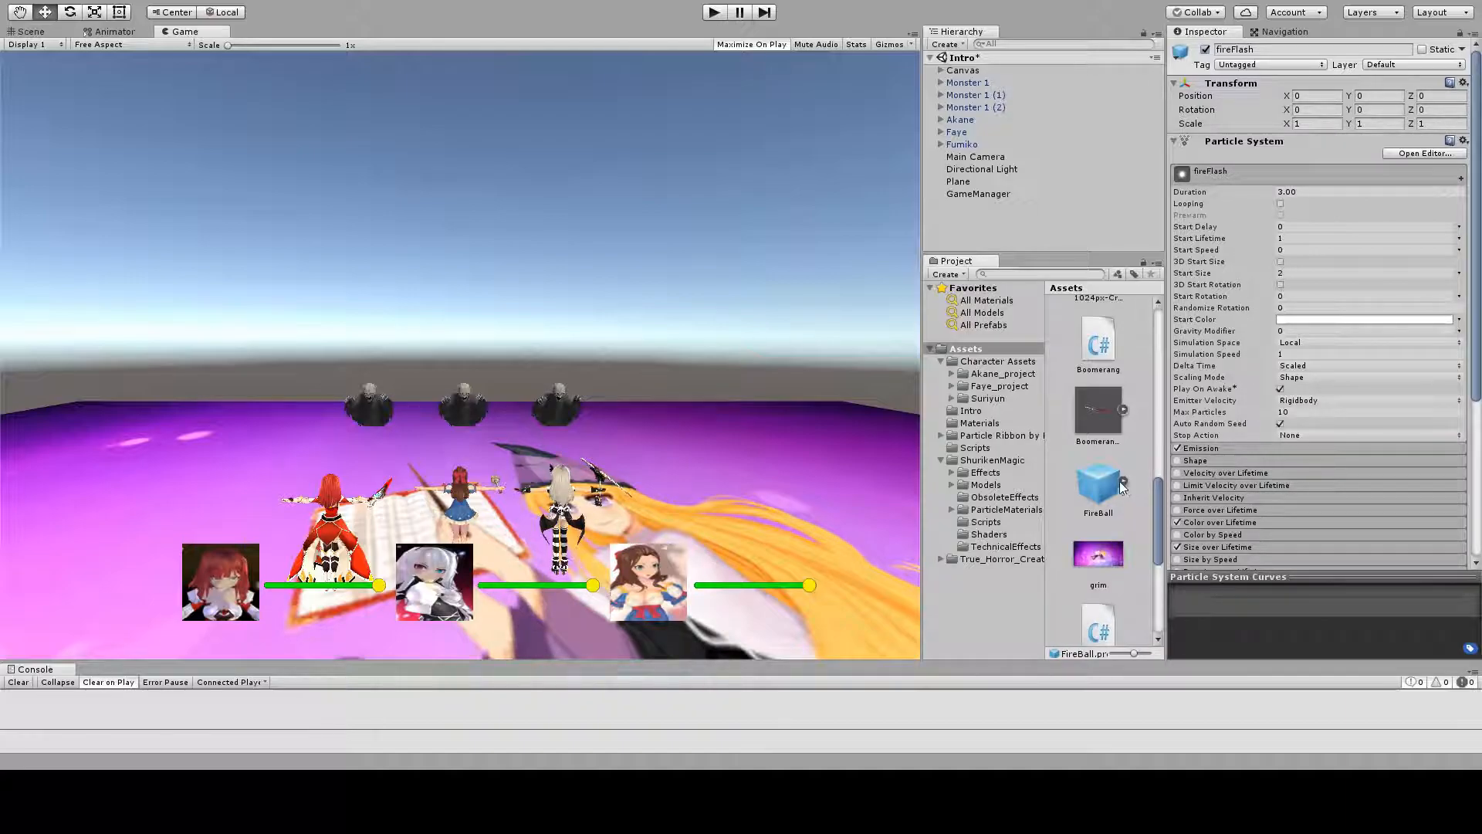
left_click(1098, 487)
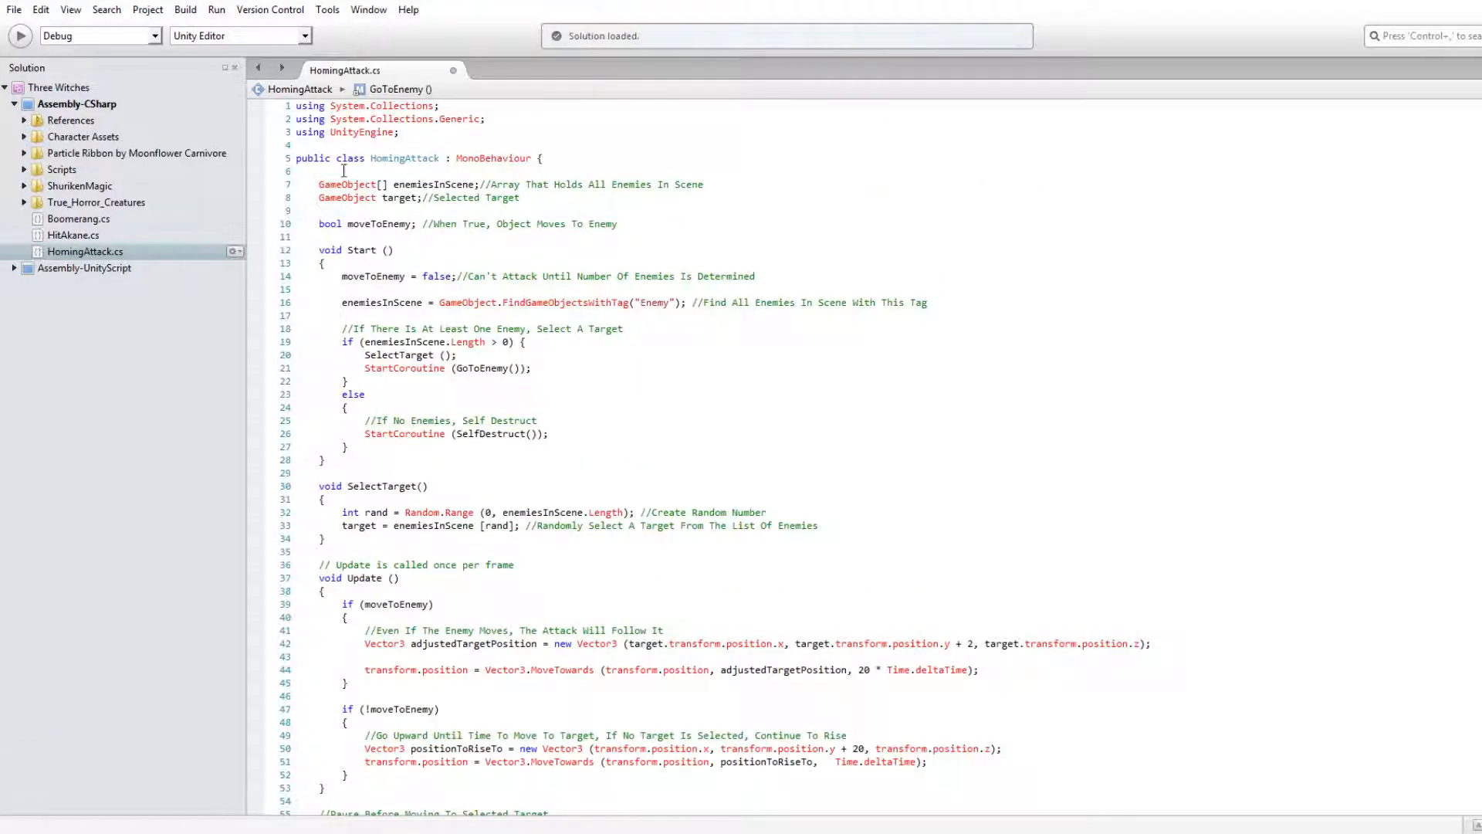
double_click(374, 184)
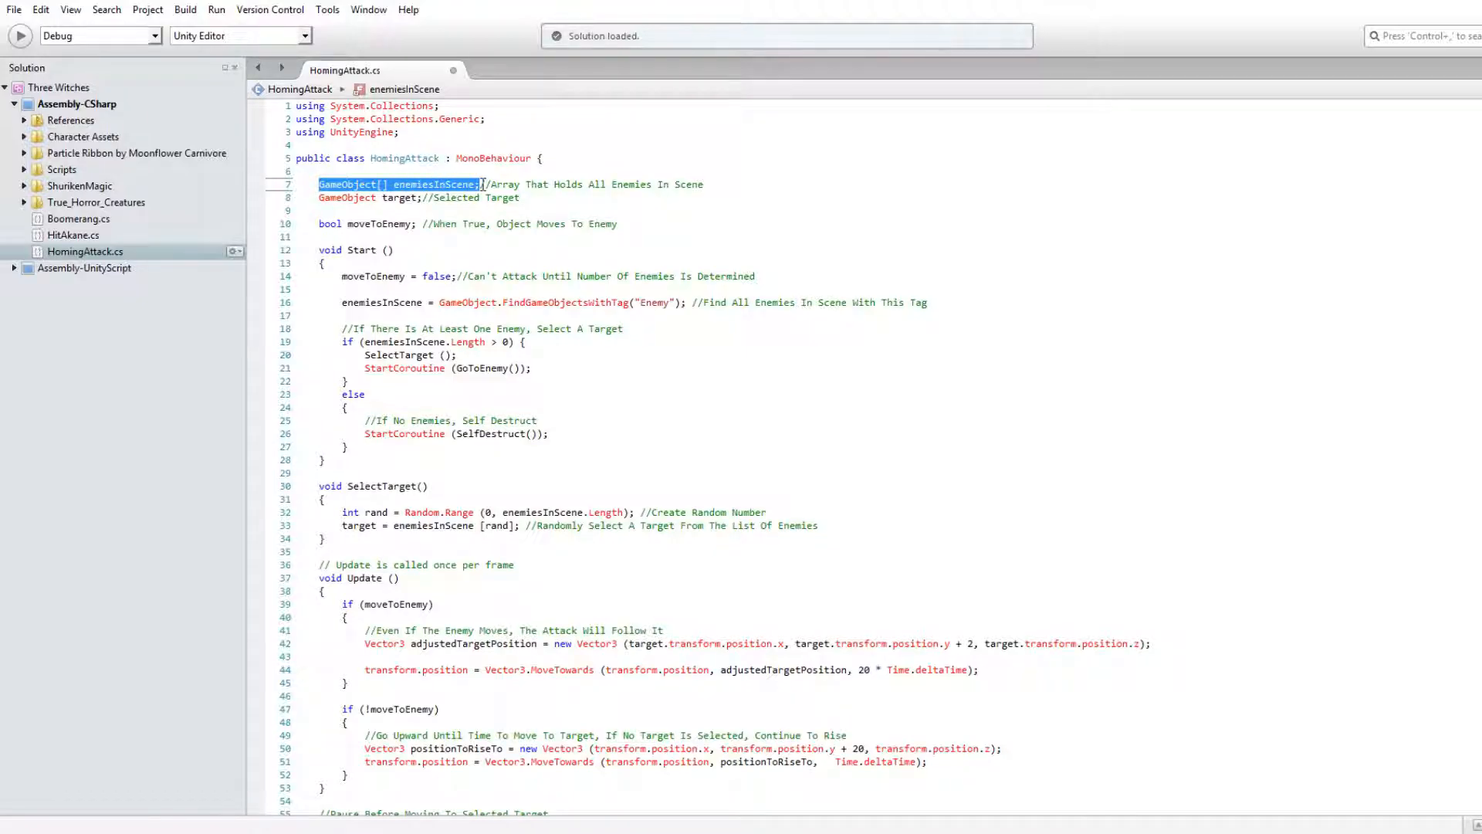
left_click(369, 198)
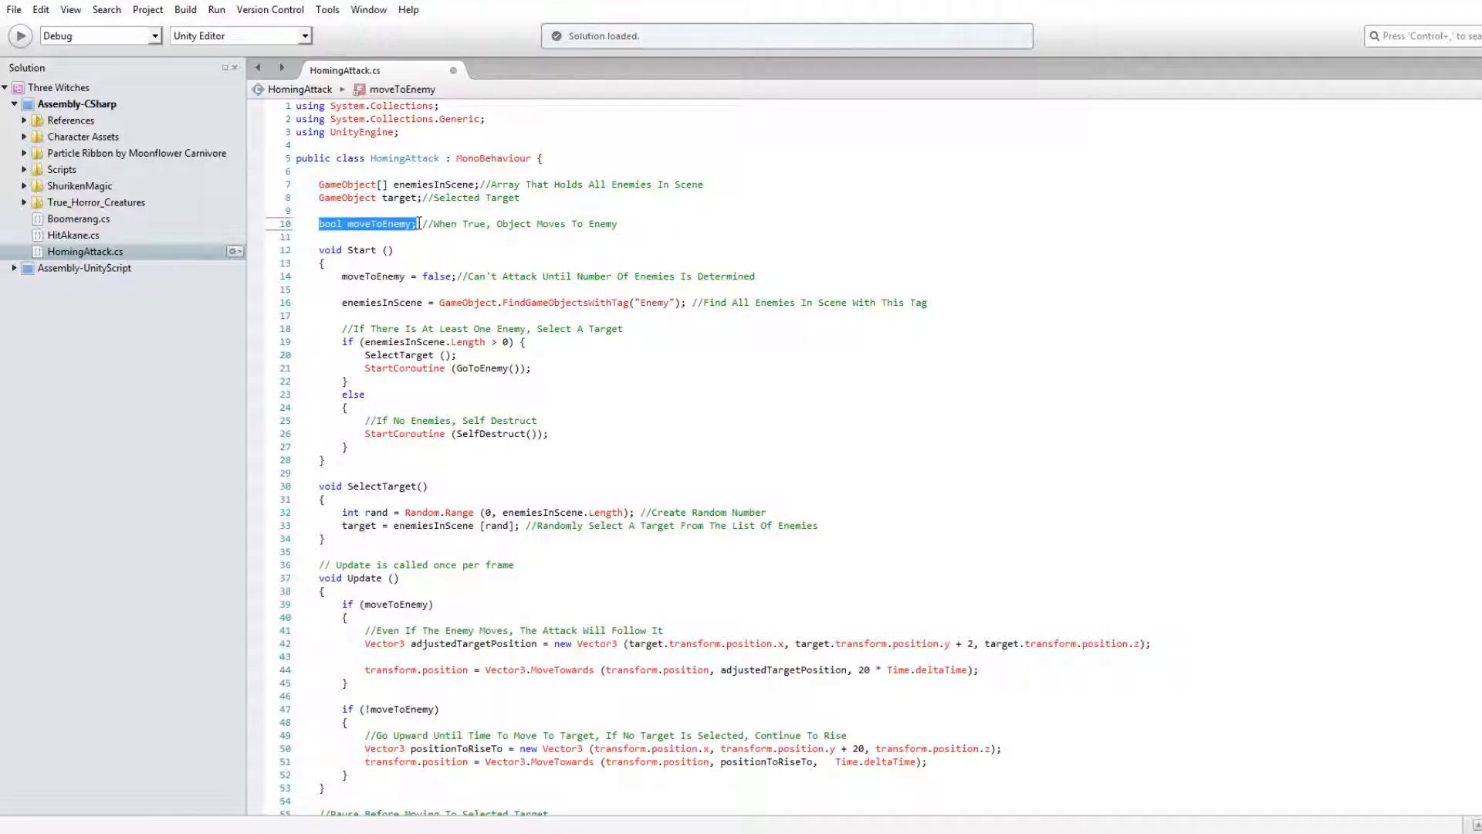
left_click(420, 223)
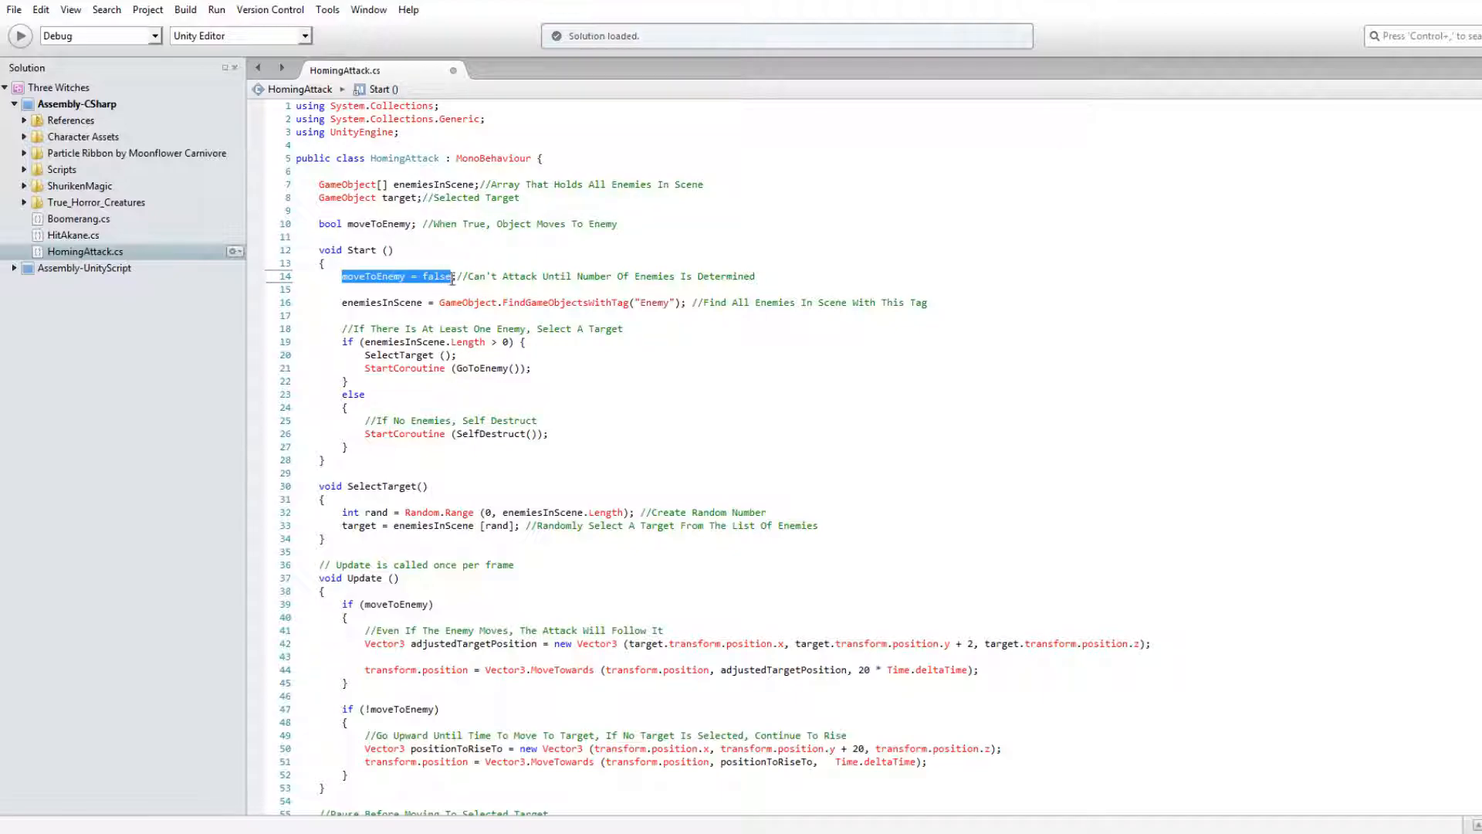
left_click(454, 276)
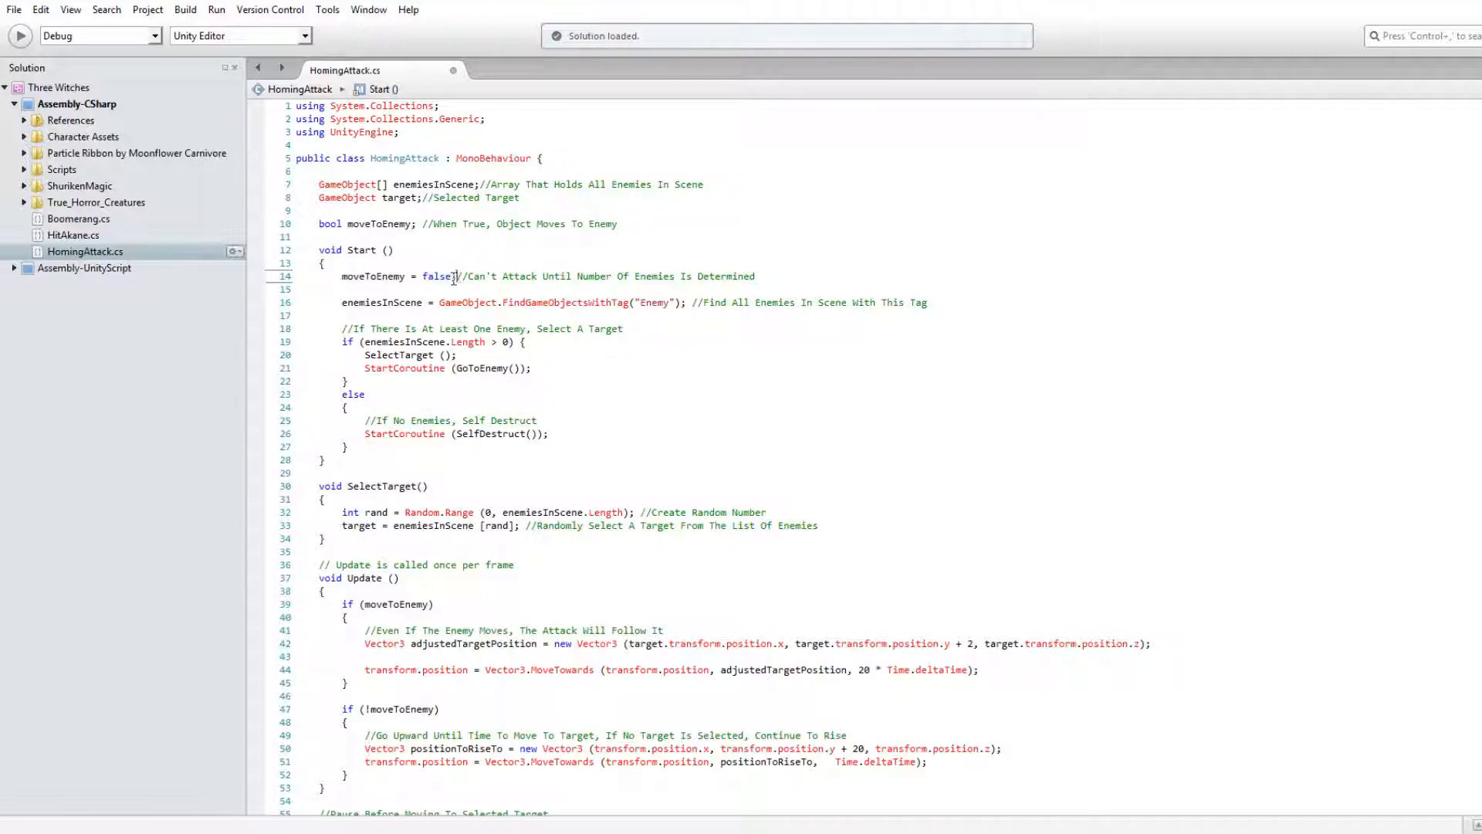
double_click(382, 302)
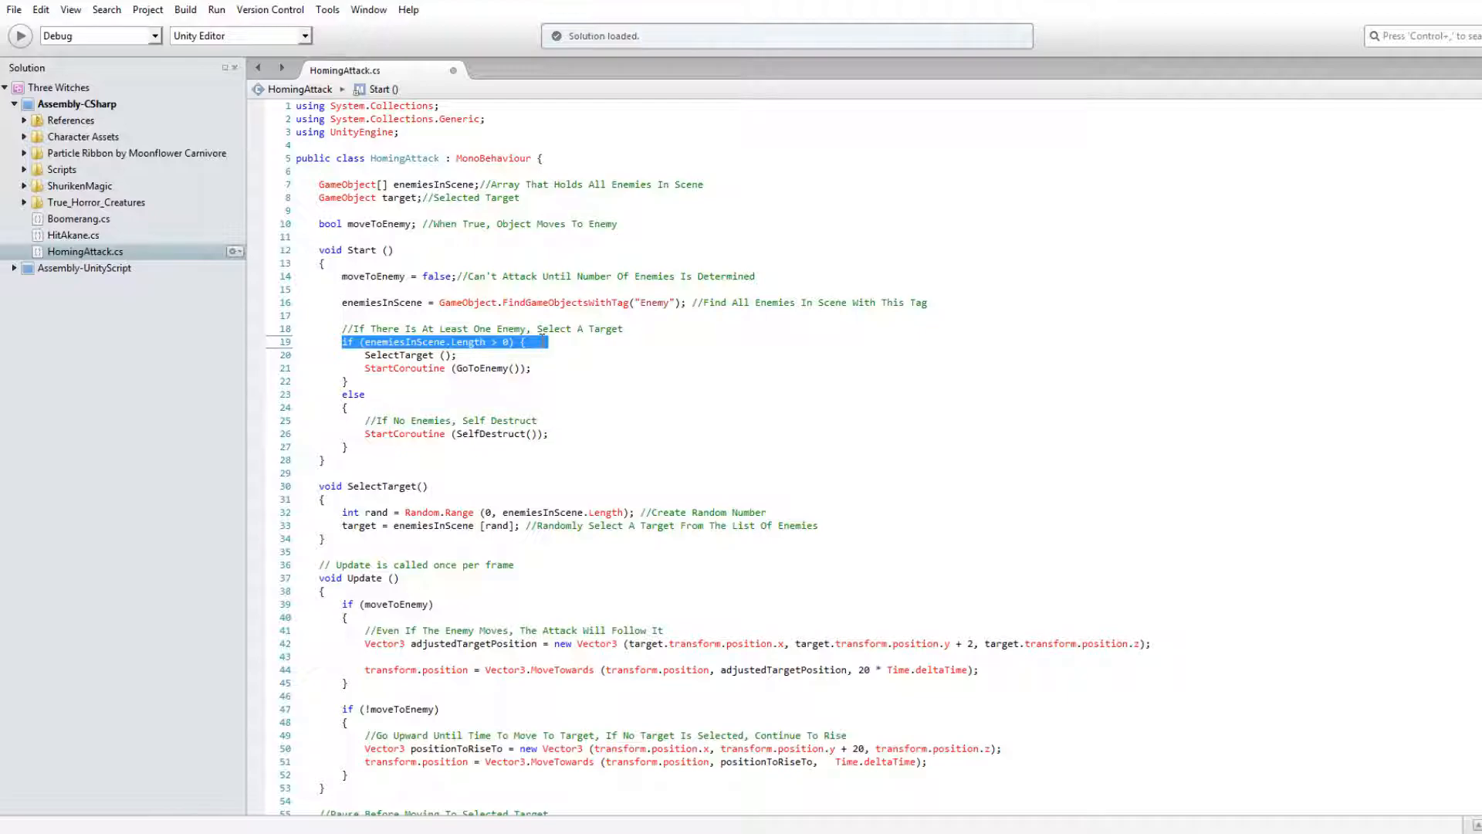
left_click(344, 416)
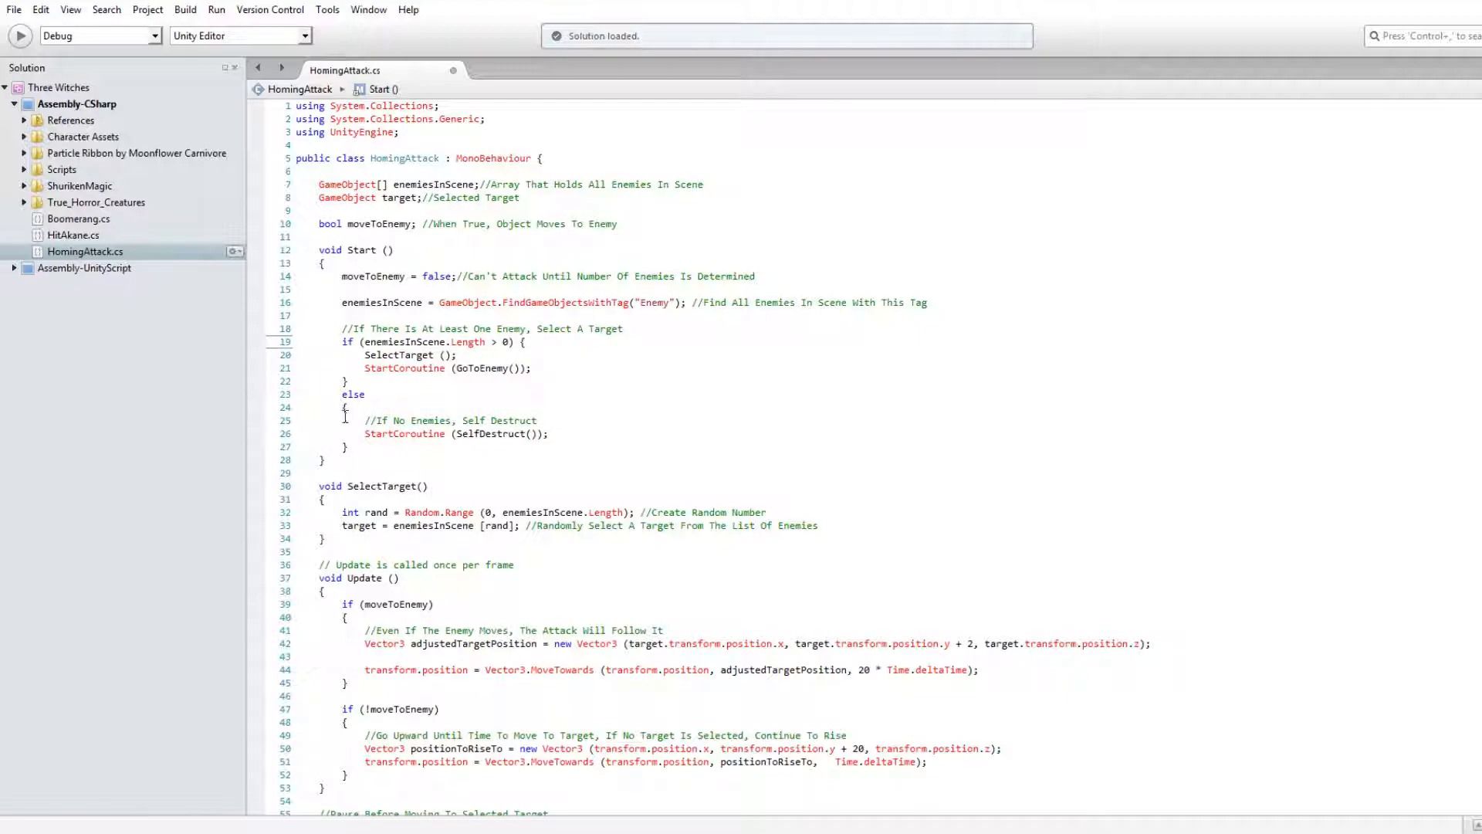
left_click_drag(365, 420, 501, 420)
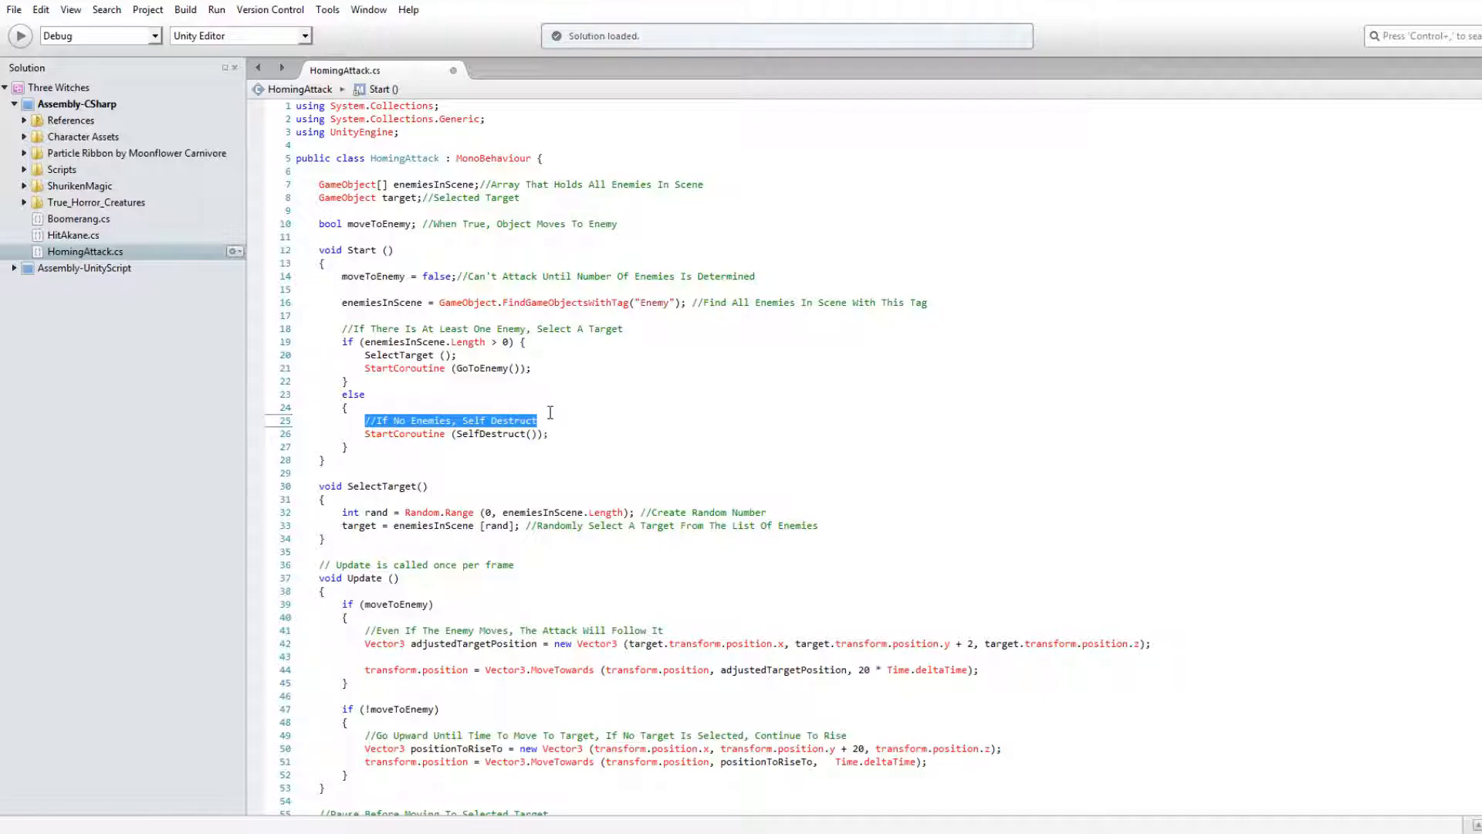
scroll("down", 3)
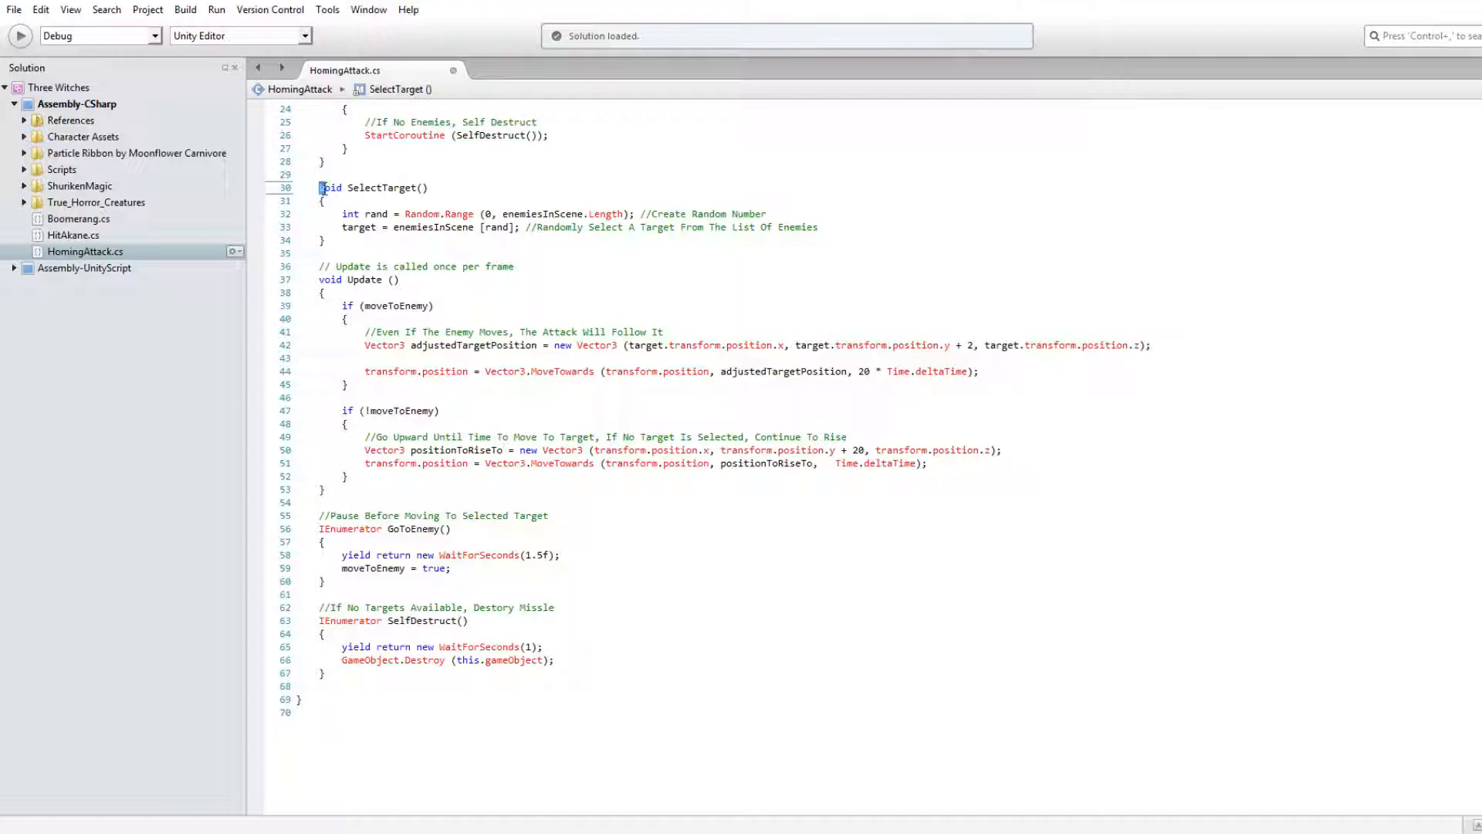
double_click(370, 186)
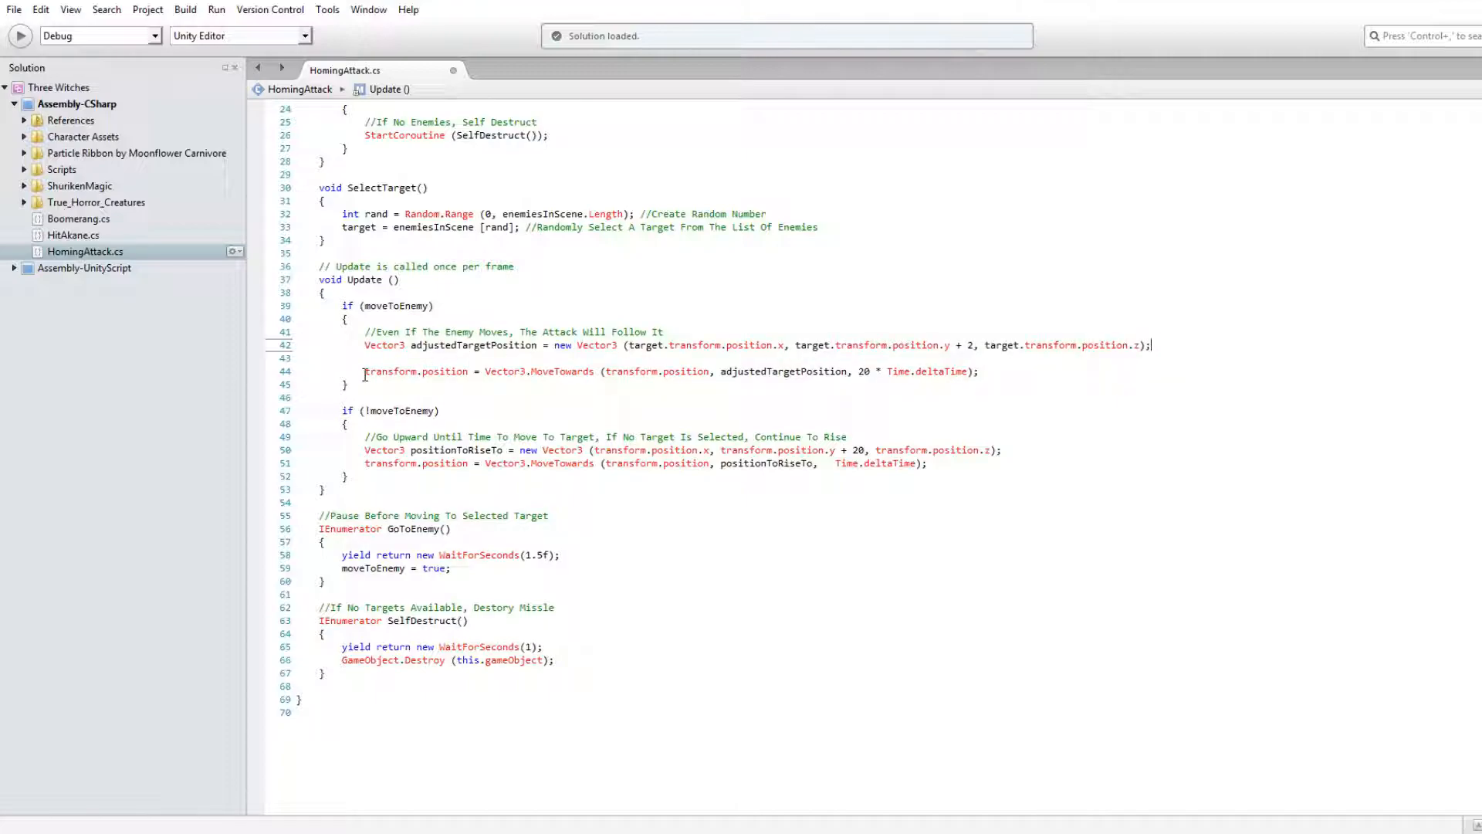
left_click_drag(365, 370, 572, 371)
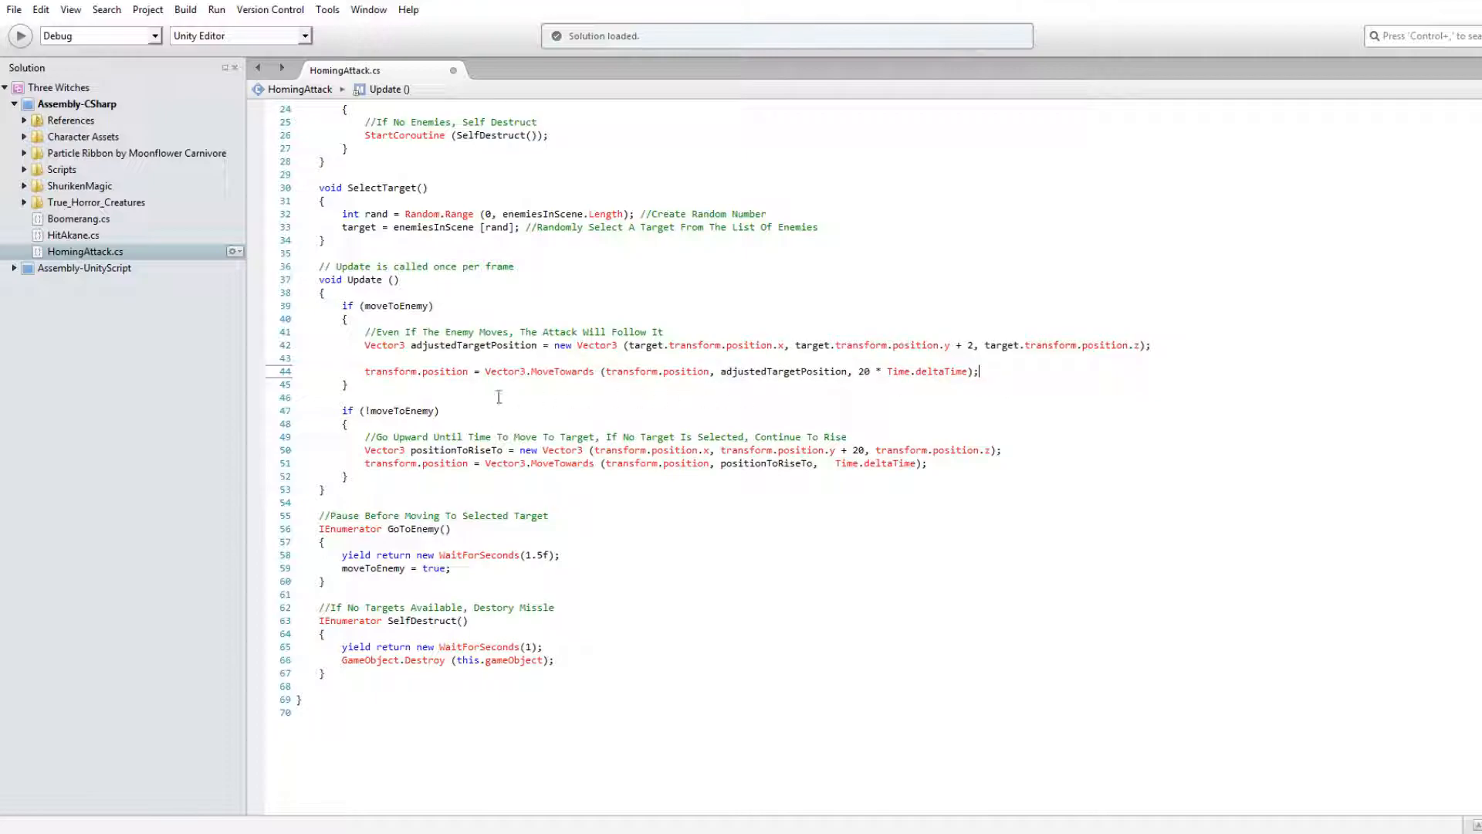
double_click(379, 410)
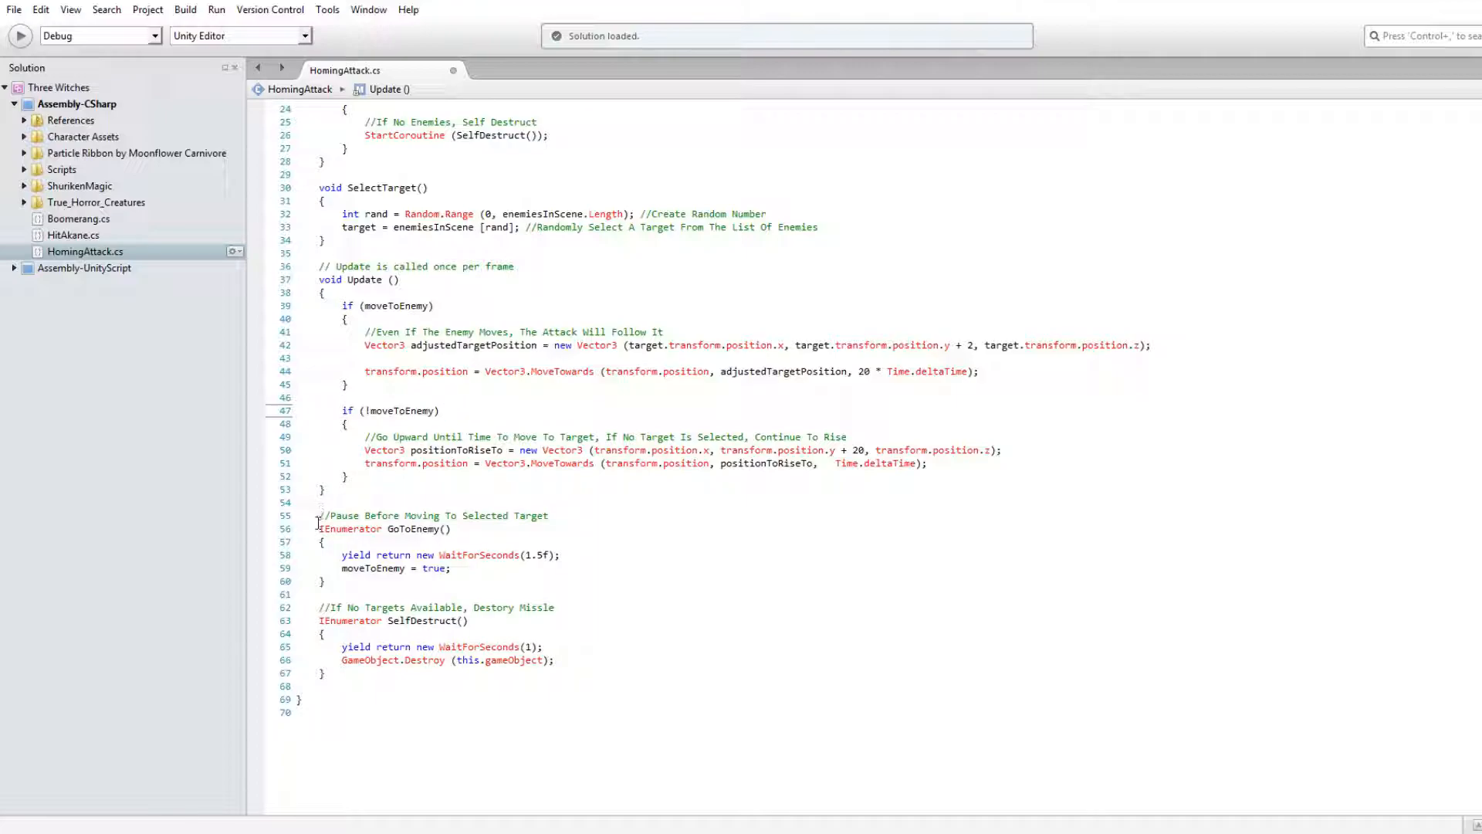
Highlight the GoToEnemy() and SelfDestruct() coroutines in the HomingAttack script.
double_click(384, 528)
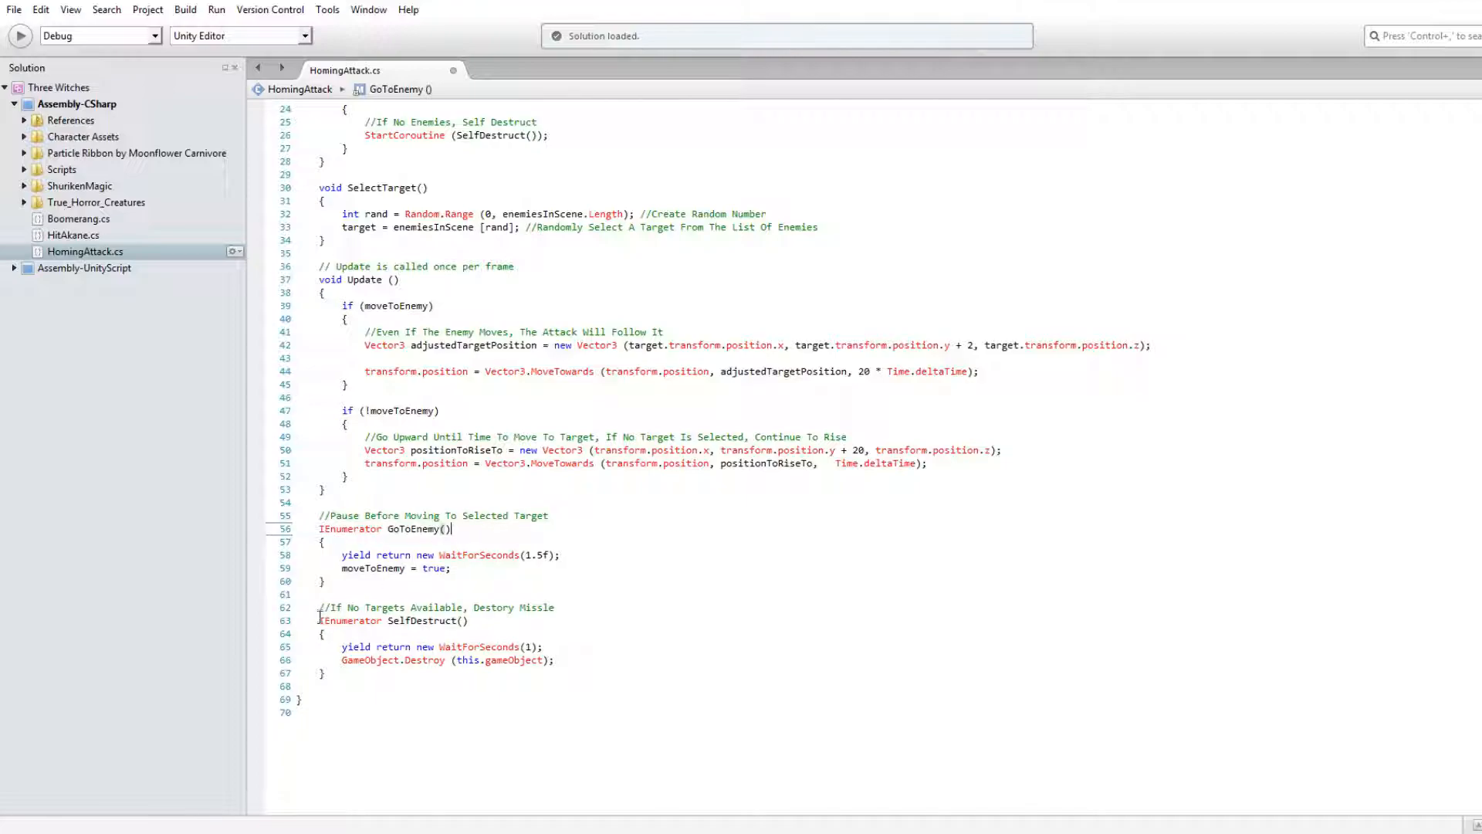
double_click(416, 620)
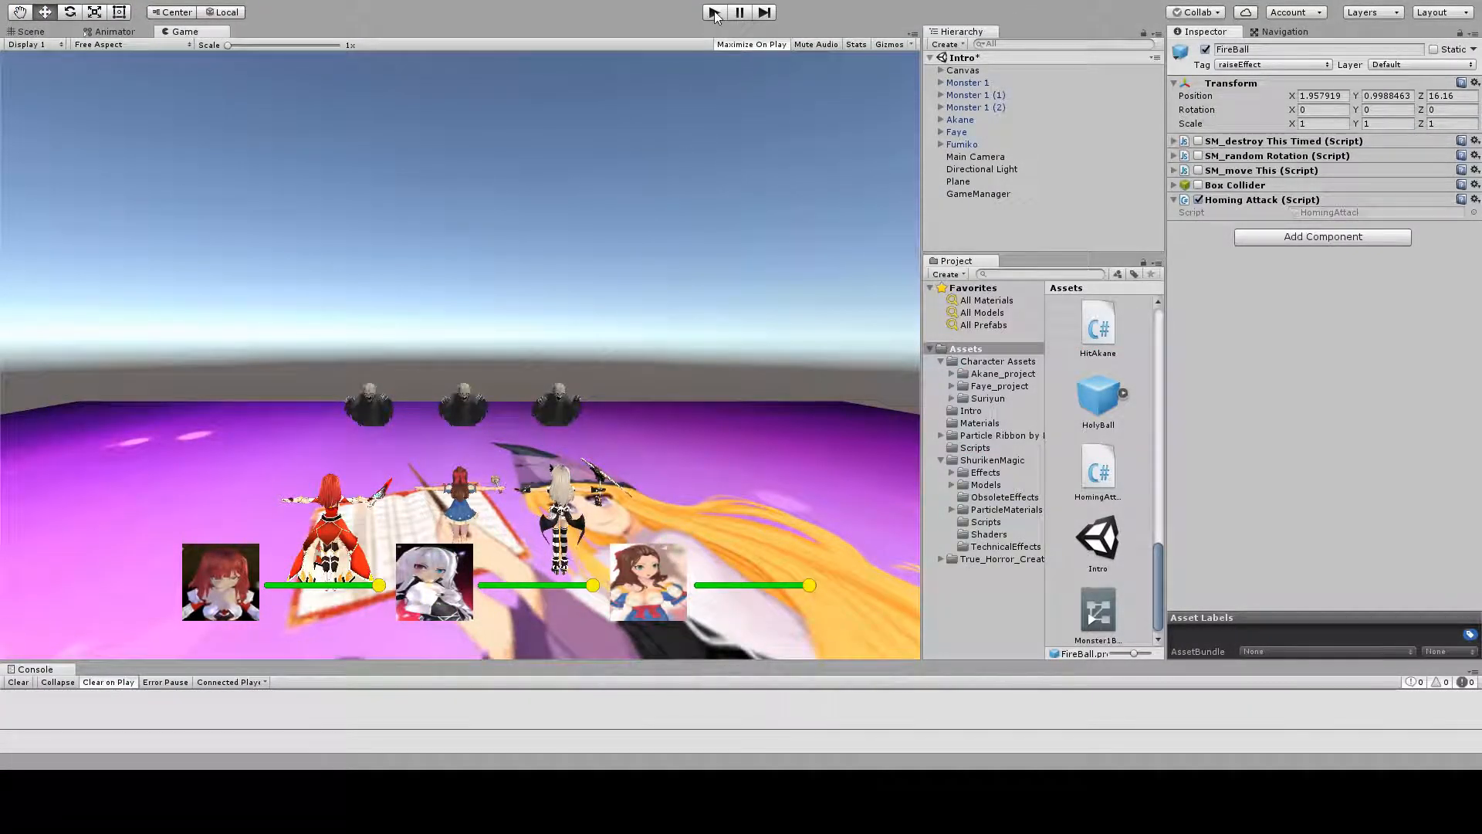
Start Play mode to test the homing FireBall in the maximized Game view.
left_click(713, 12)
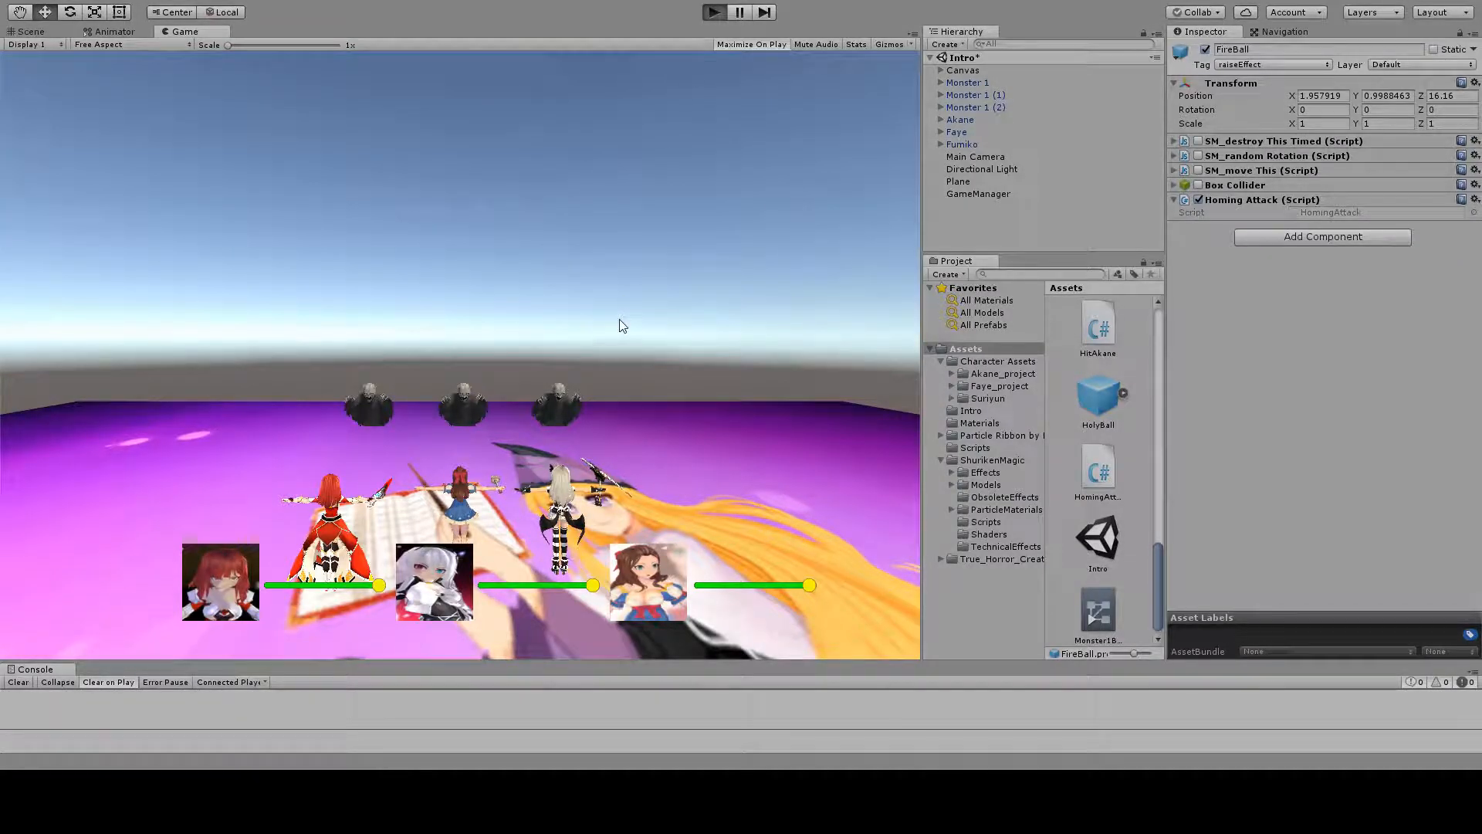
left_click(750, 43)
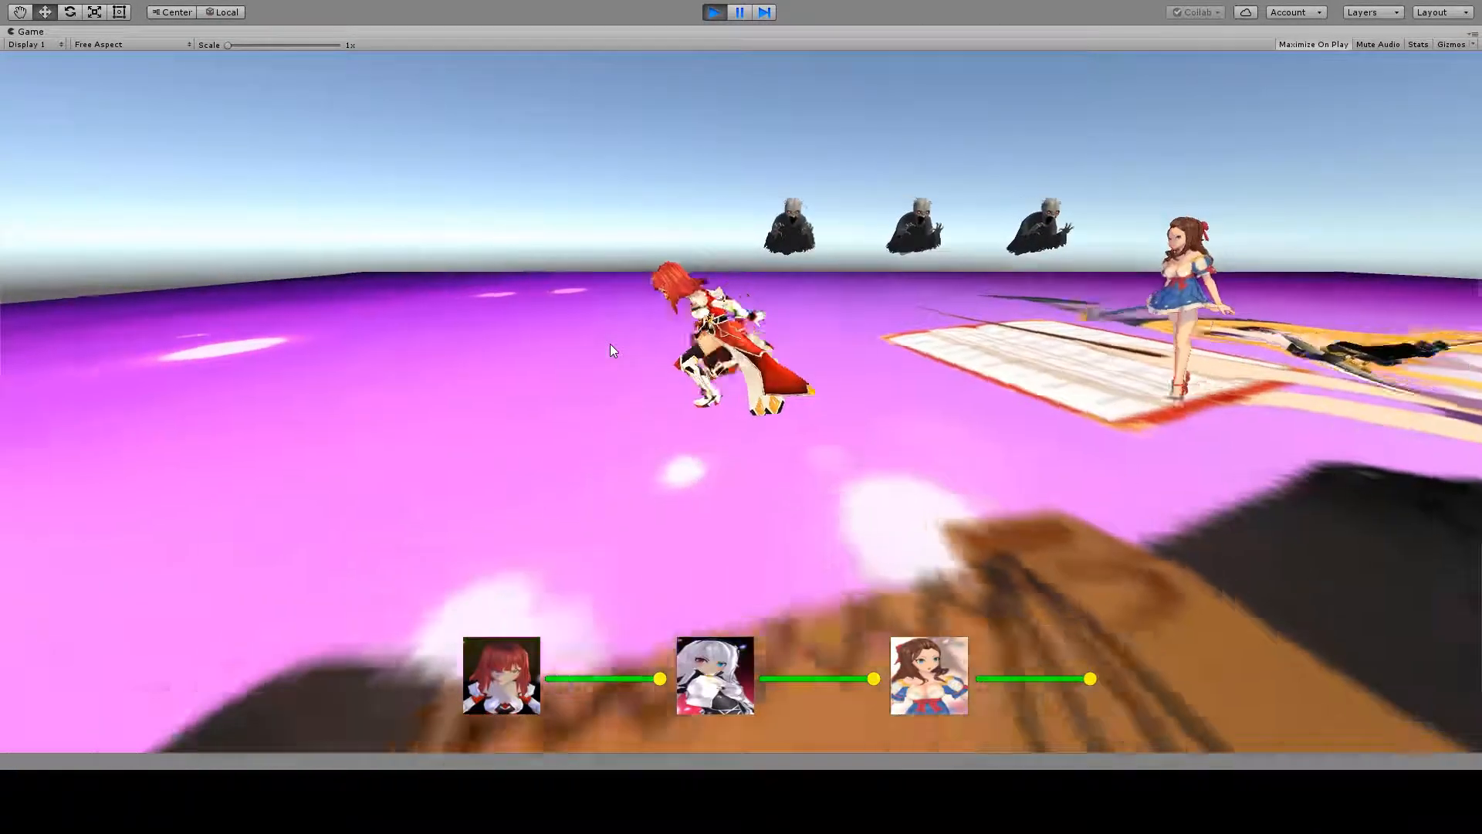